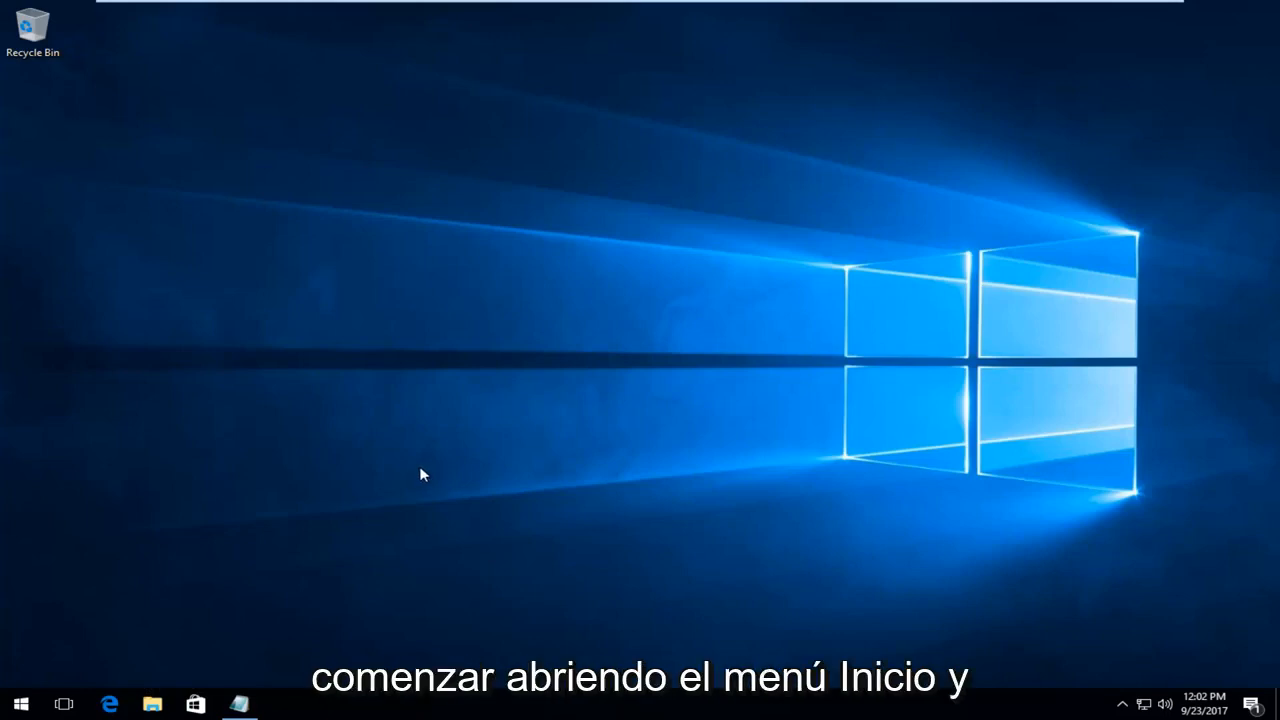
- Launch Command Prompt (Admin) from the Start button's Win+X menu
{"action": "left_click", "coordinate": [20, 704]}
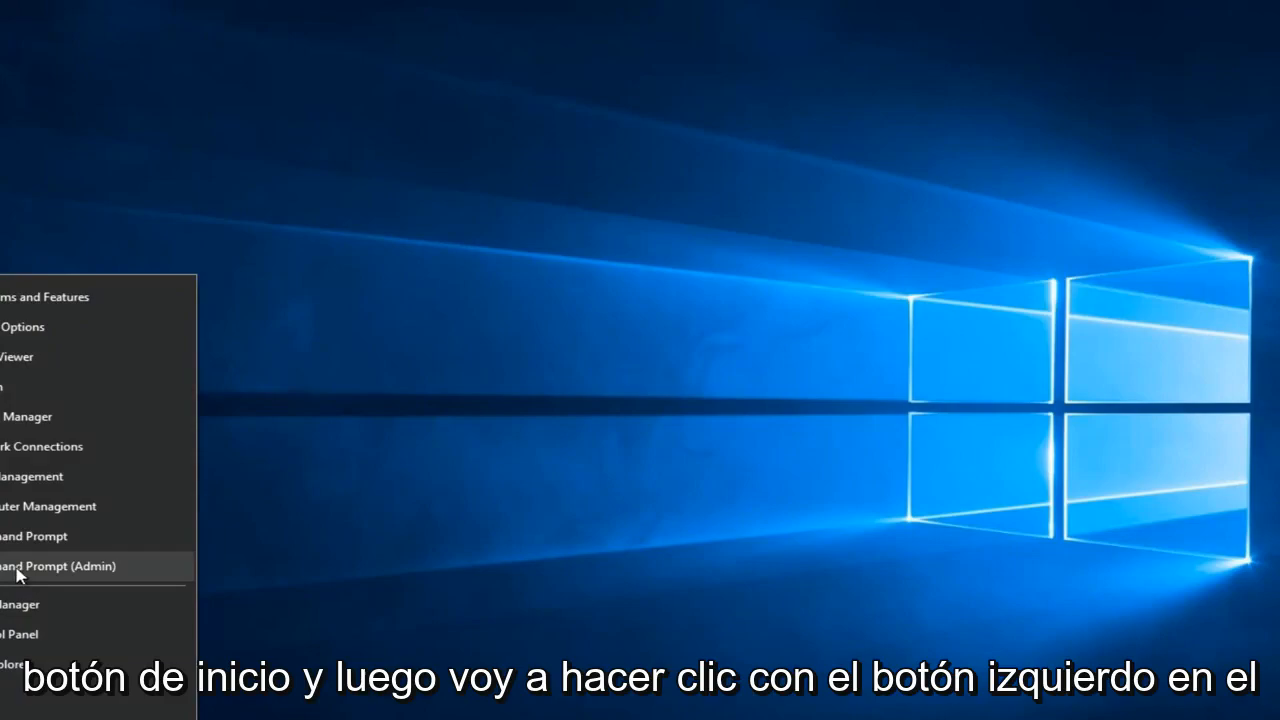
{"action": "left_click", "coordinate": [55, 566]}
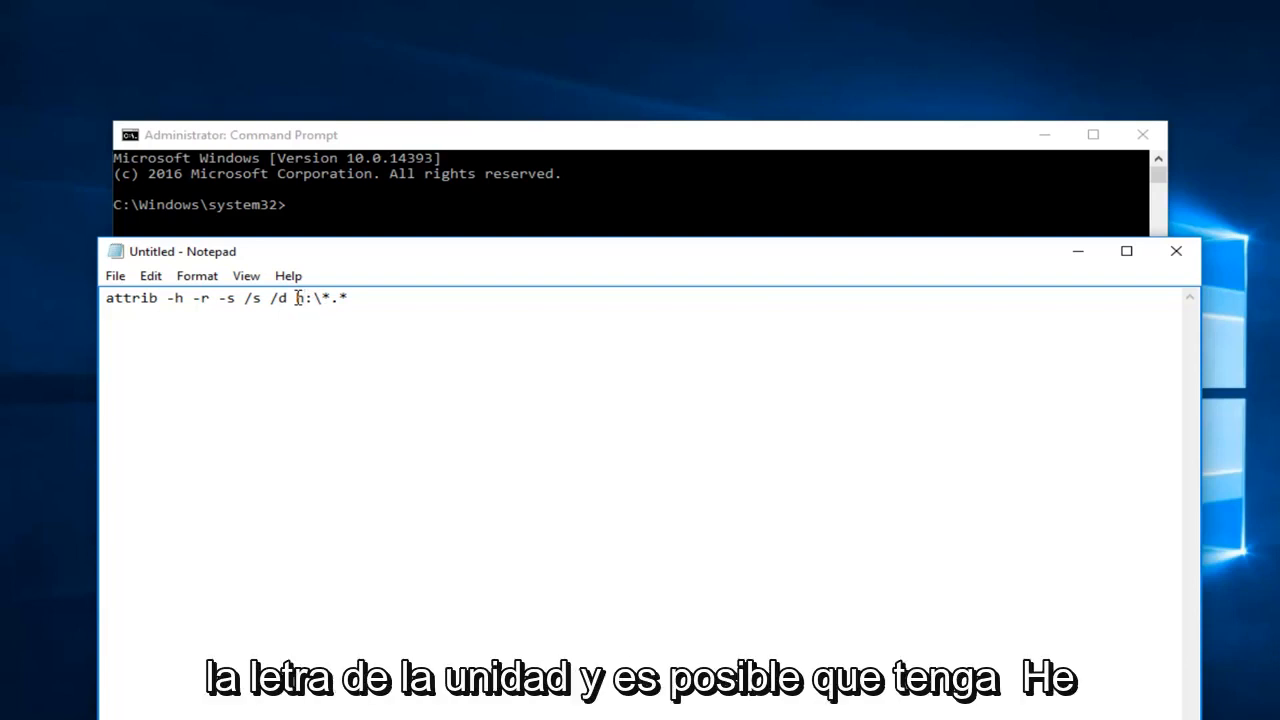